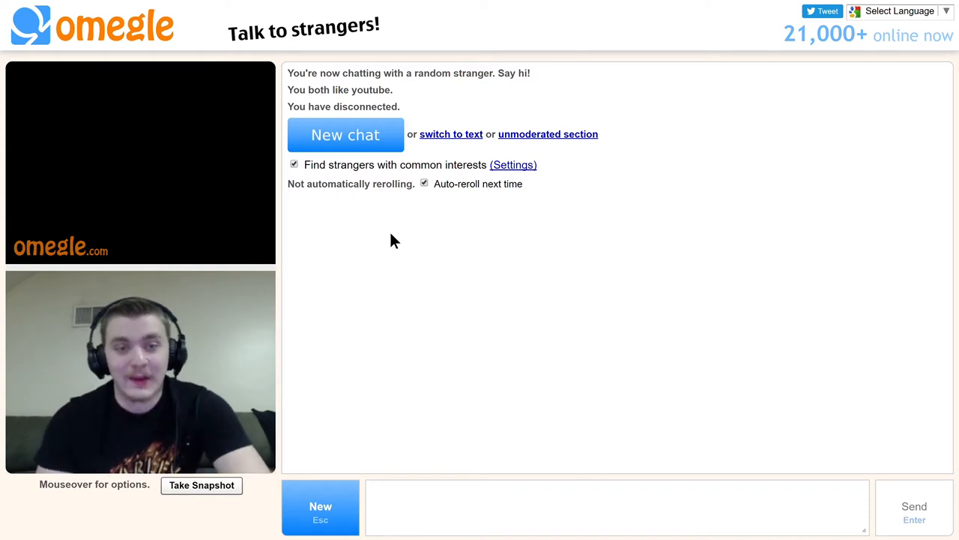
# Start a new video chat with a random stranger sharing the YouTube interest.
pyautogui.click(345, 135)
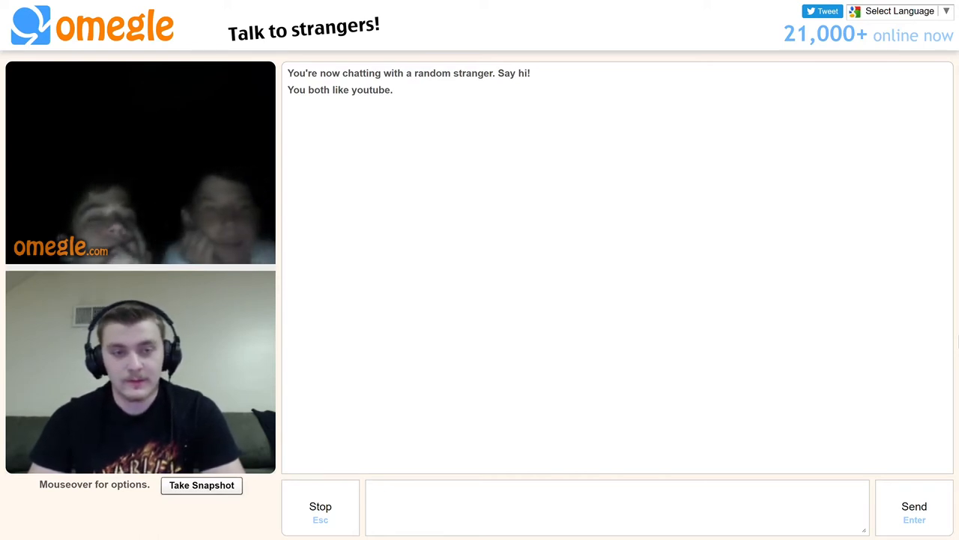
# Stop the current chat twice in a row to skip to another YouTube-interest stranger.
pyautogui.click(321, 506)
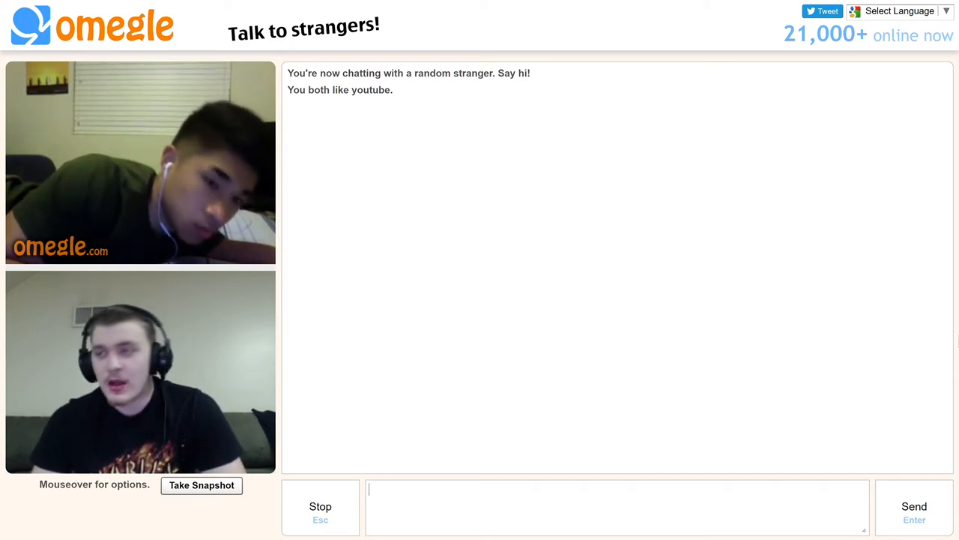
pyautogui.click(321, 506)
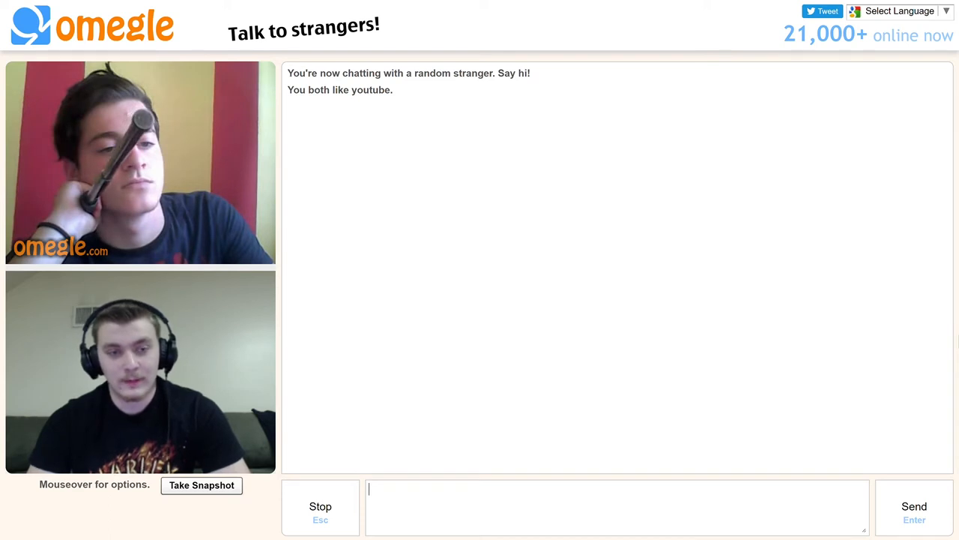
pyautogui.click(321, 507)
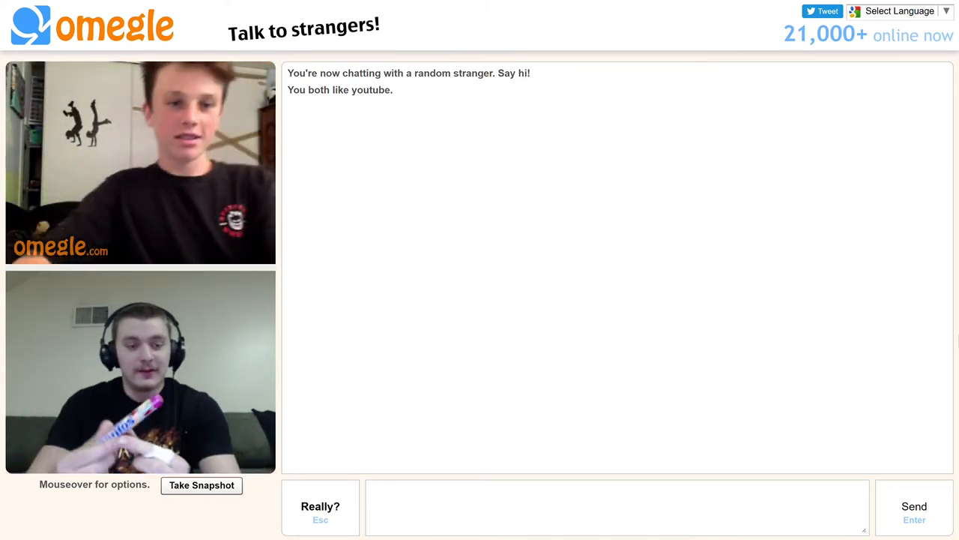
# Confirm 'Really?' to leave this stranger and get matched with another YouTube fan.
pyautogui.click(321, 506)
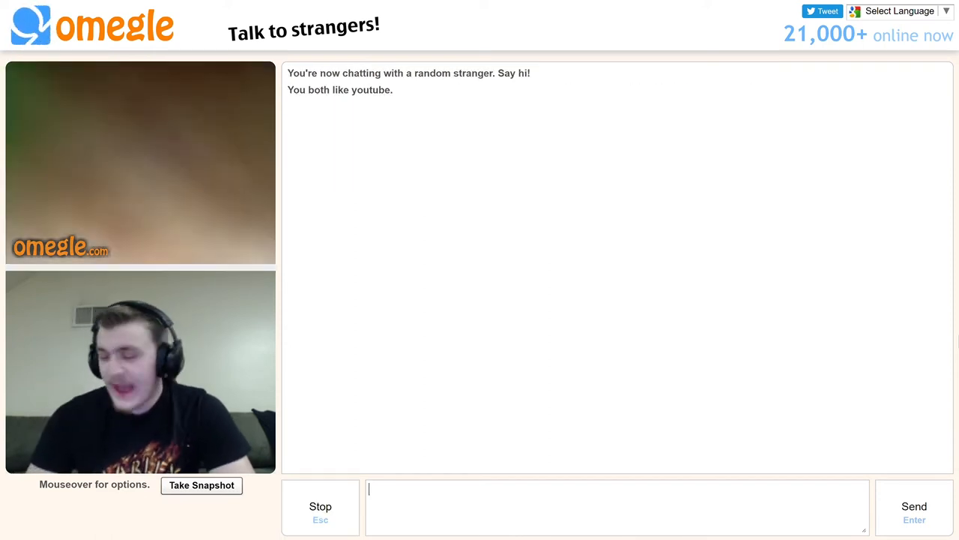
pyautogui.click(320, 507)
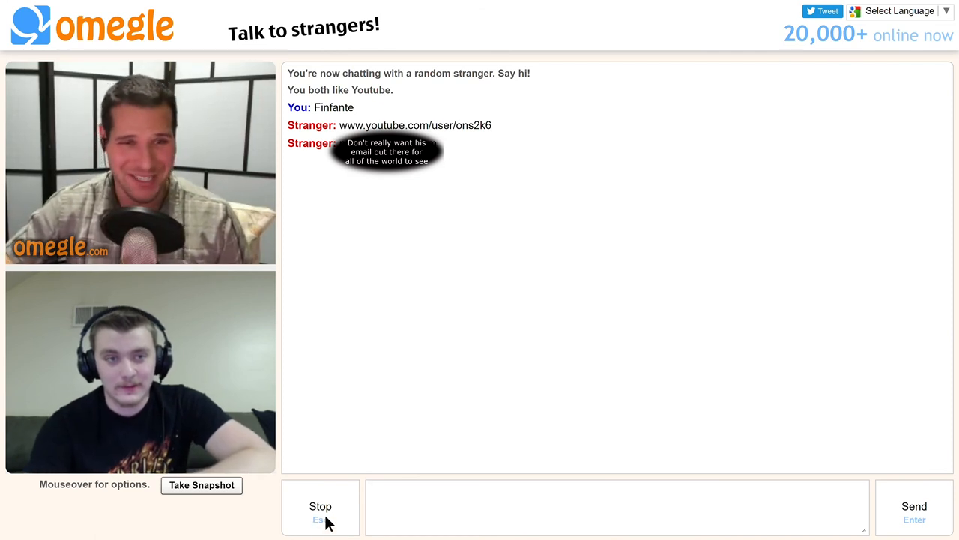
# End the chat with the stranger who shared a channel link, leaving Omegle disconnected.
pyautogui.click(321, 506)
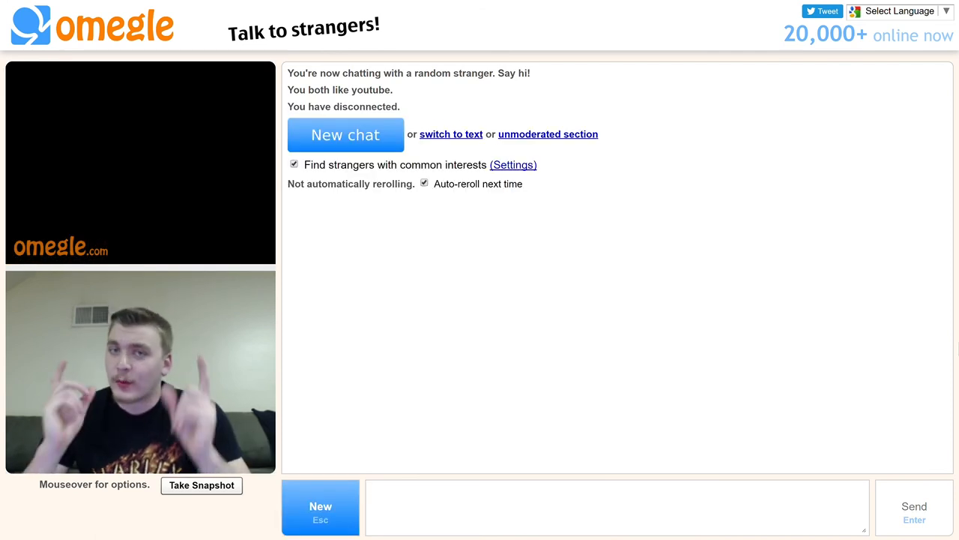